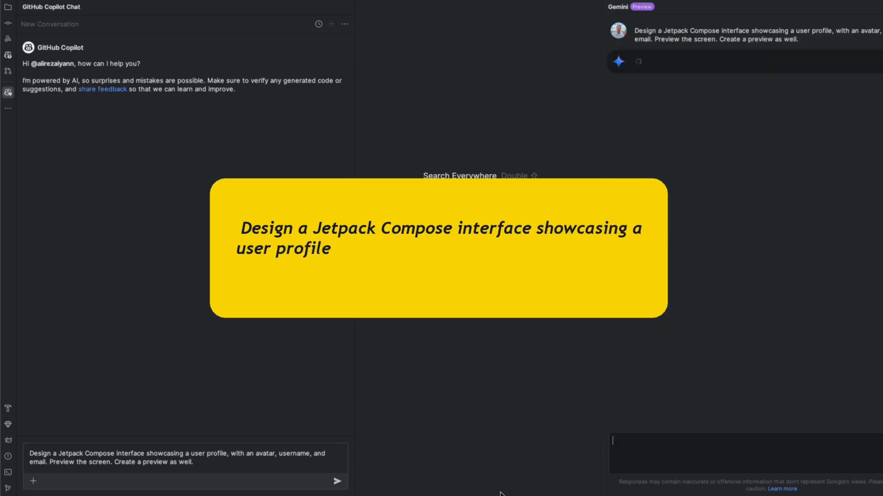
Send the user-profile prompt to Copilot and read its User data class and UserProfile composable.
click(330, 481)
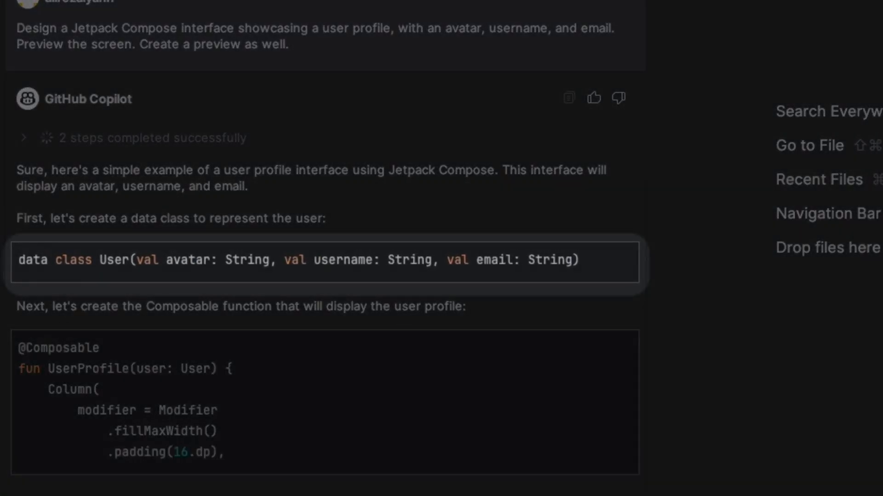
scroll(down, 3)
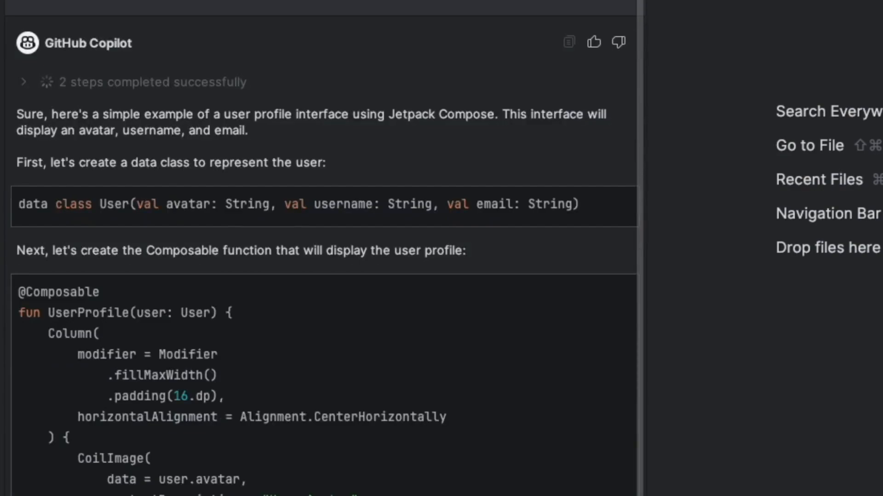
scroll(down, 3)
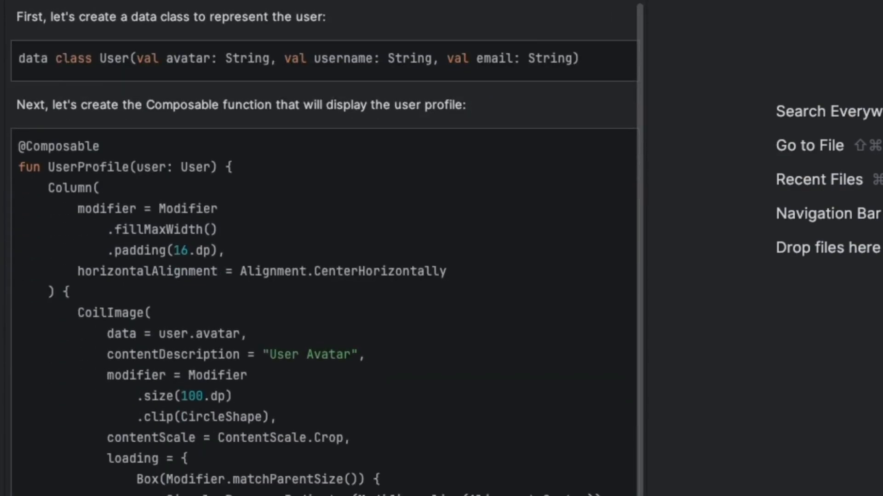
scroll(down, 3)
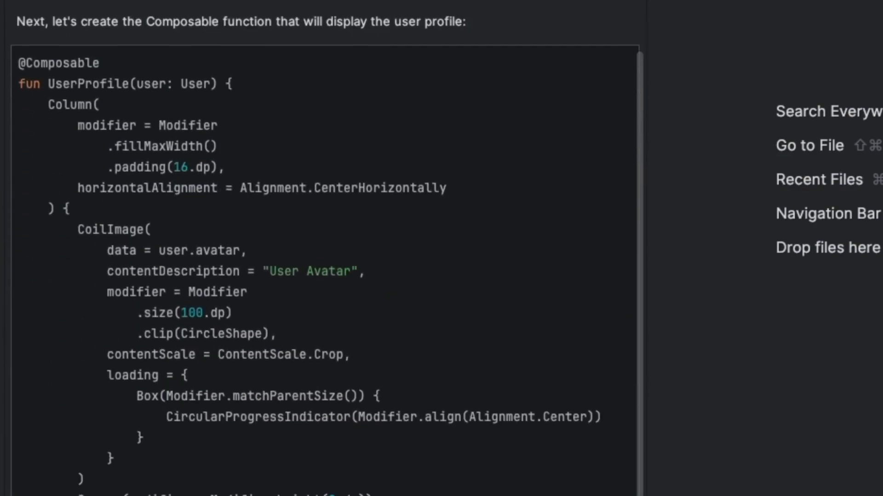
scroll(down, 3)
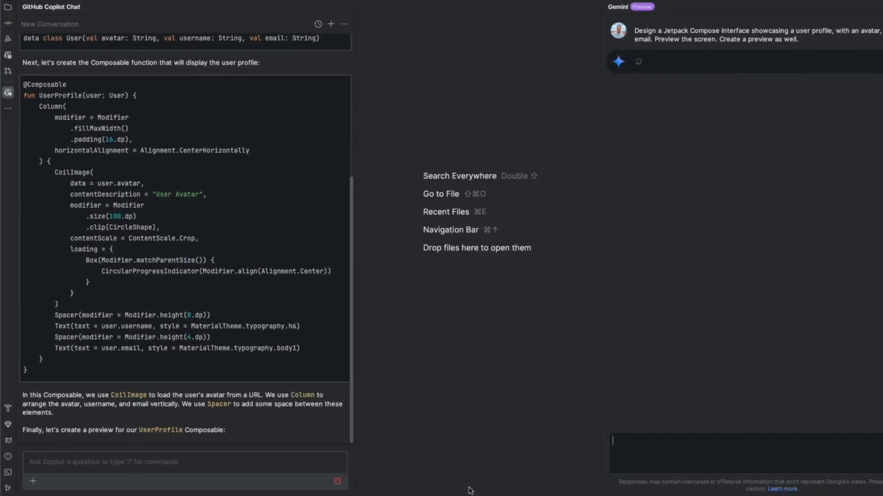
scroll(down, 3)
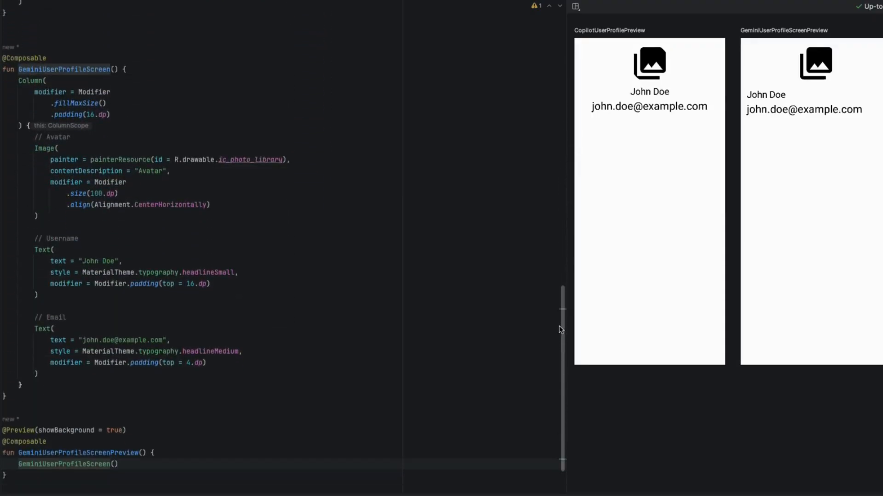
Scroll up to show the CopilotUserProfile and GeminiUserProfileScreen previews side by side.
scroll(up, 3)
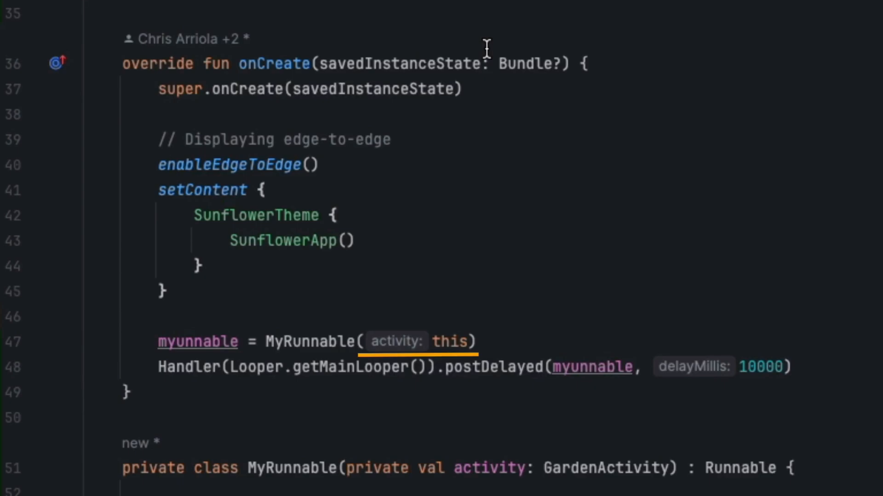
scroll(up, 3)
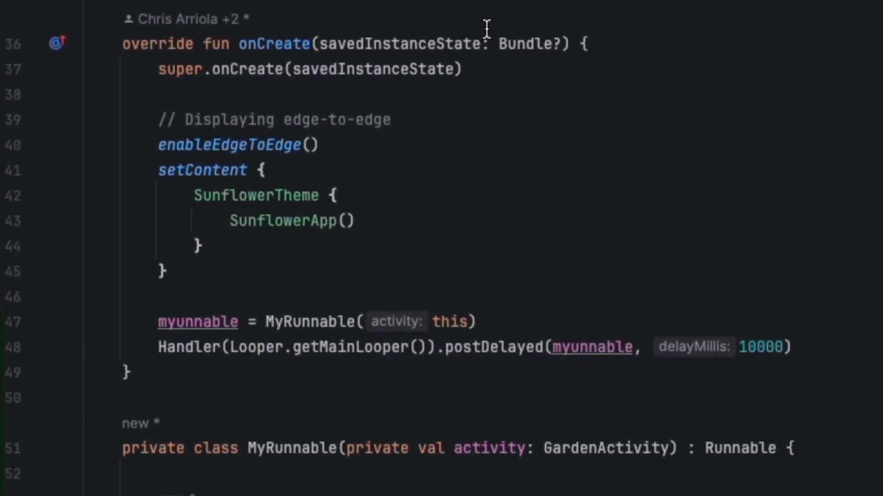
scroll(down, 3)
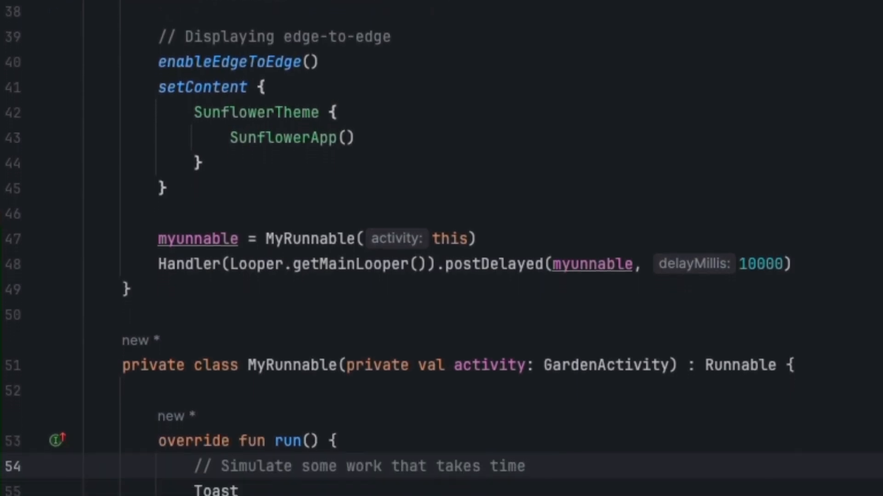
scroll(down, 3)
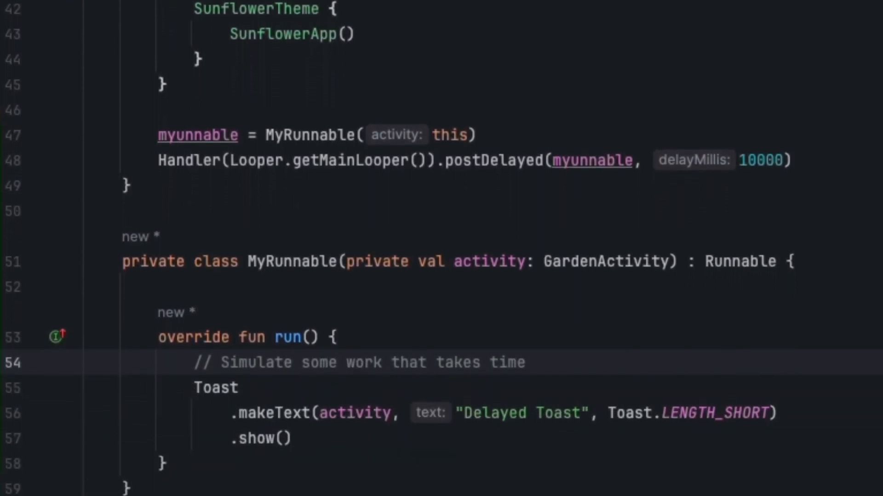
scroll(down, 3)
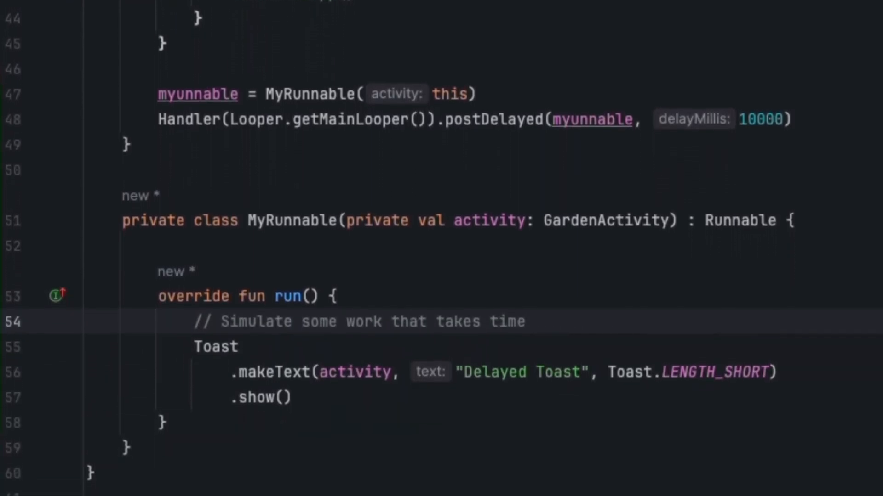
Ask Copilot what is wrong with the code and read its WeakReference MyRunnable fix.
click(18, 174)
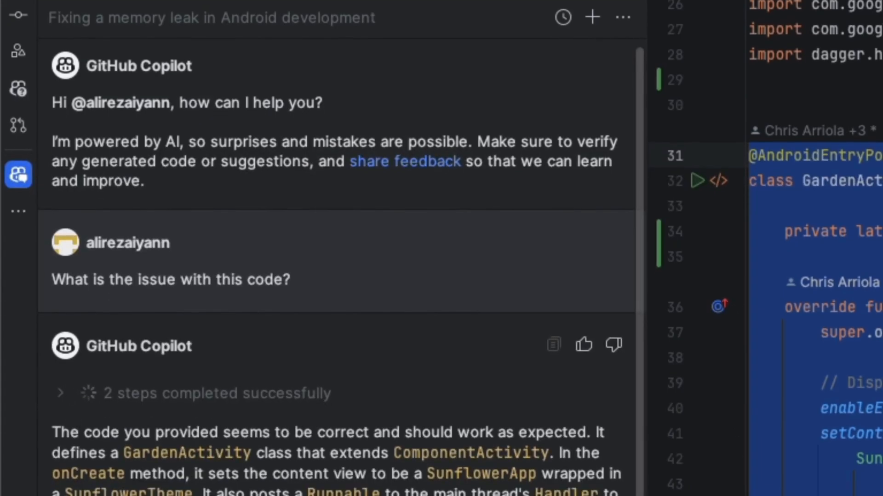
scroll(down, 3)
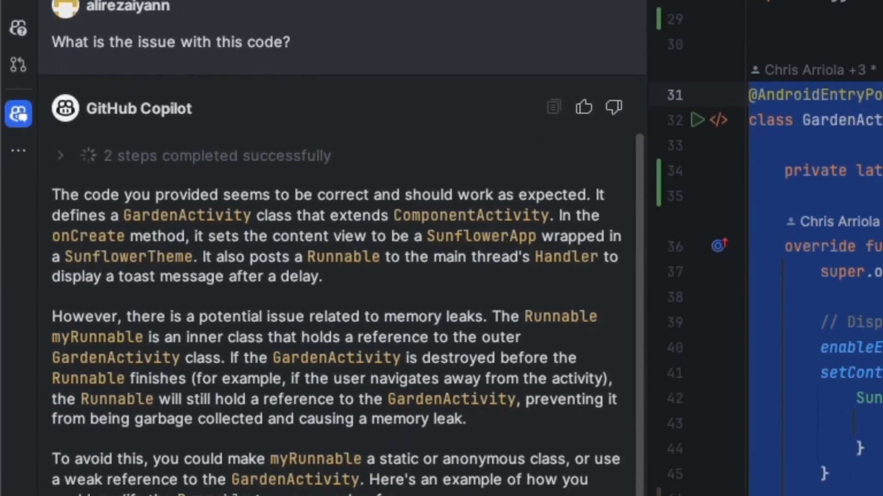
scroll(down, 3)
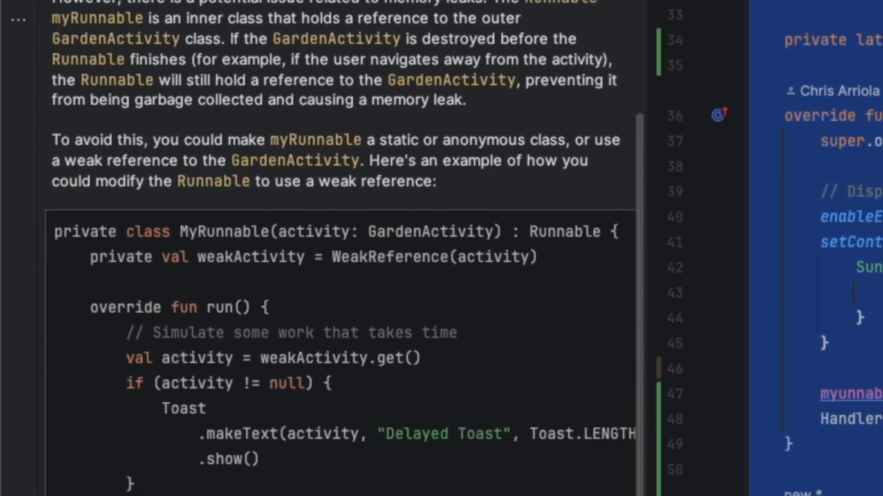
scroll(down, 3)
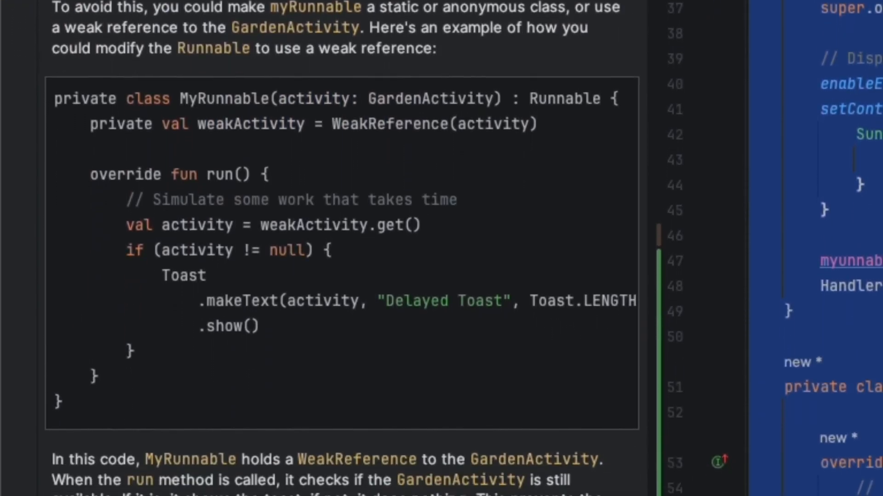
scroll(down, 3)
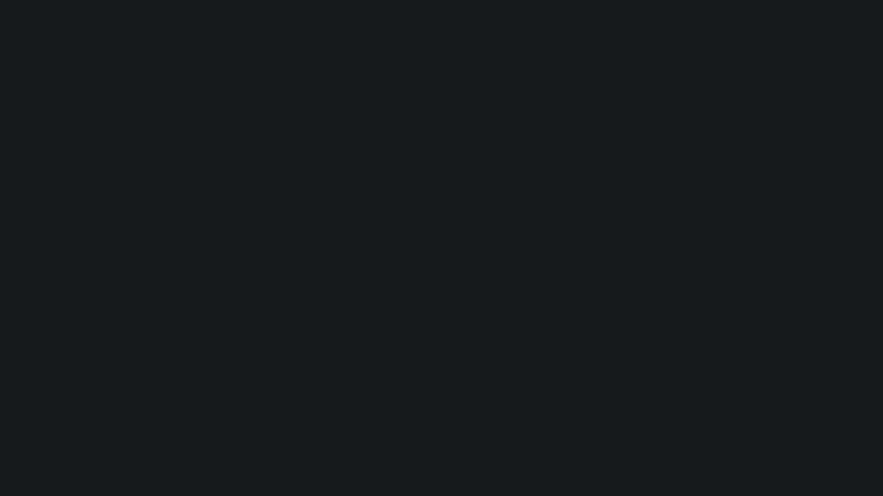
text(cla)
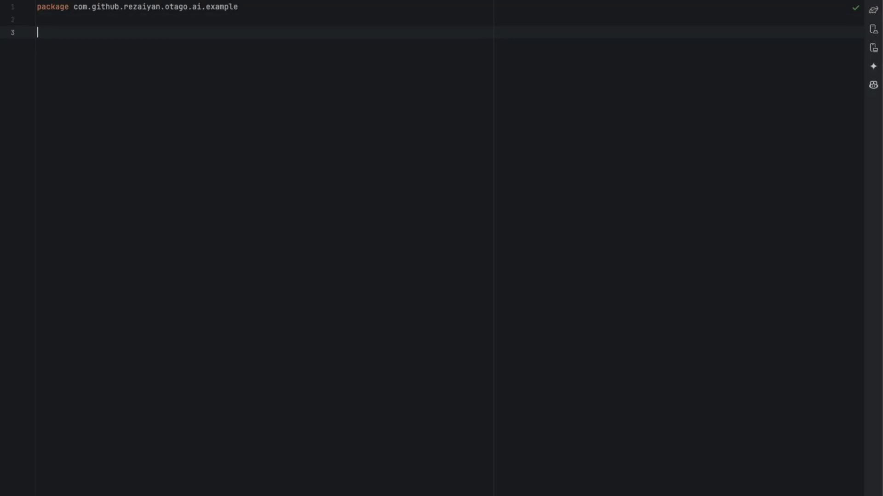
text(class MovieRepository)
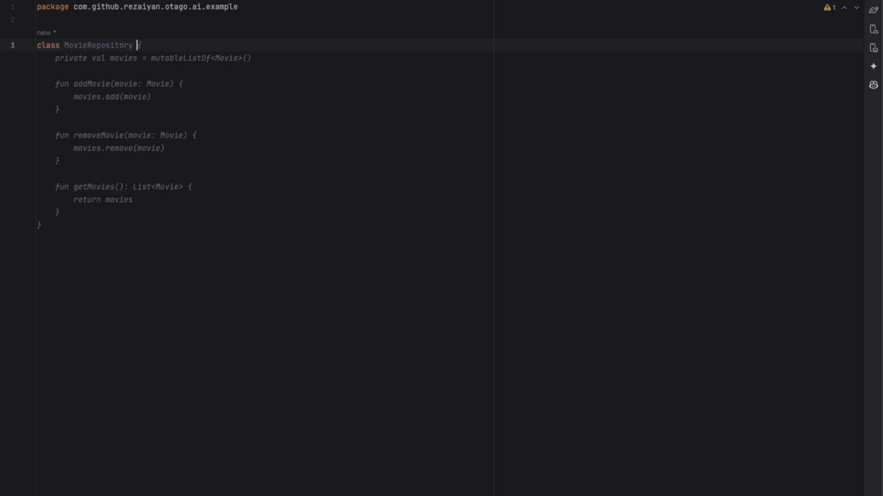
text(@Inject co)
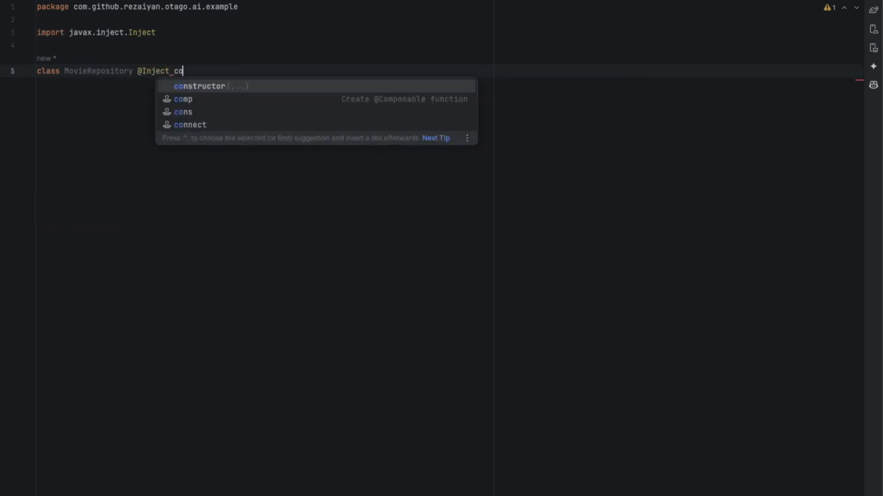
click(201, 87)
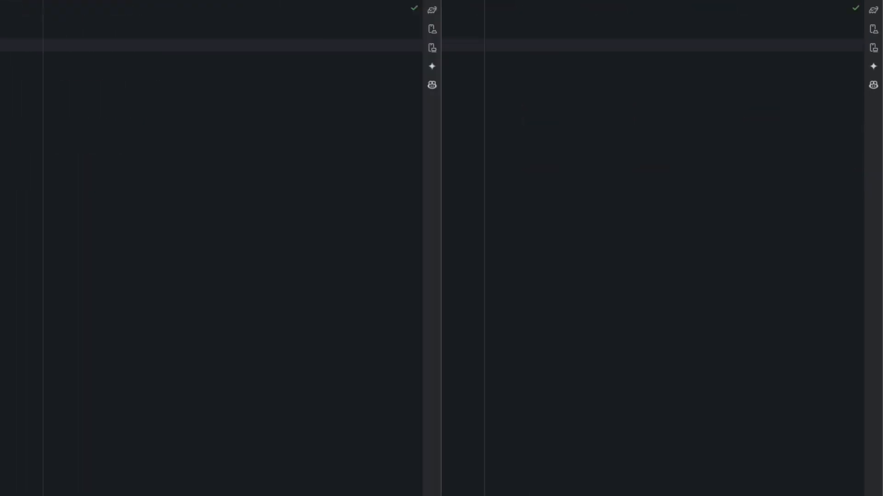
text(class MovieRepository @Inject)
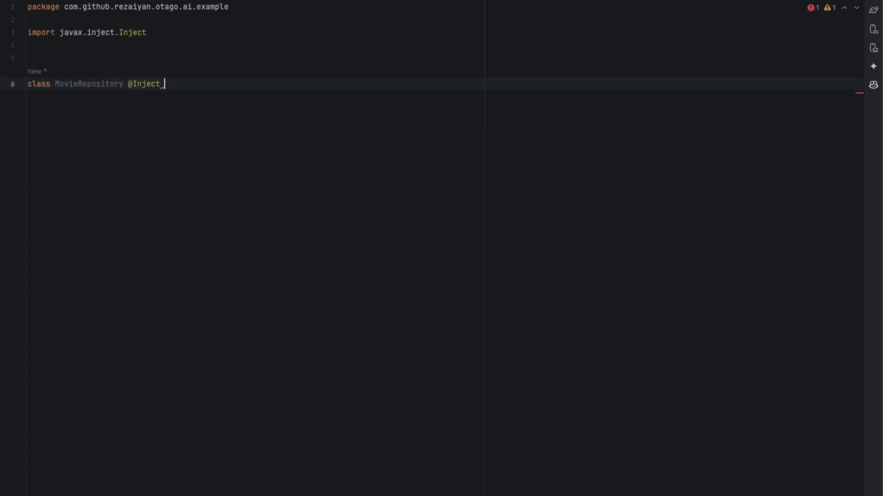
text(constructor() {)
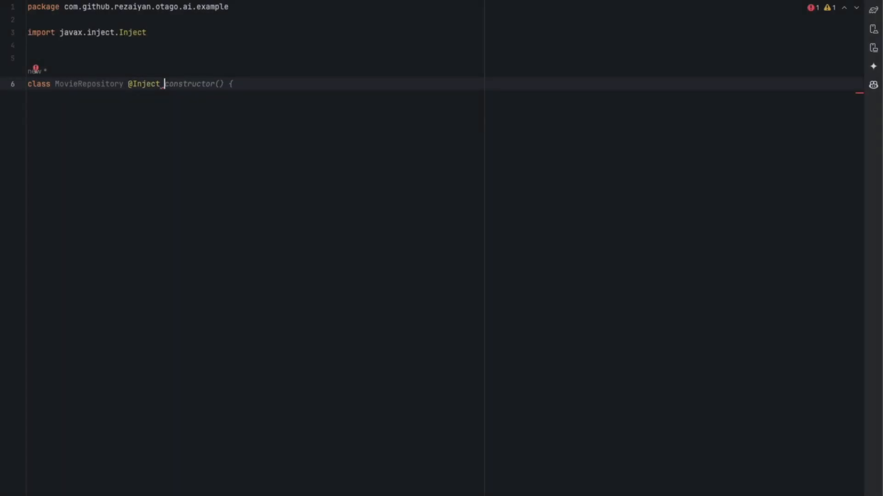
text(fun)
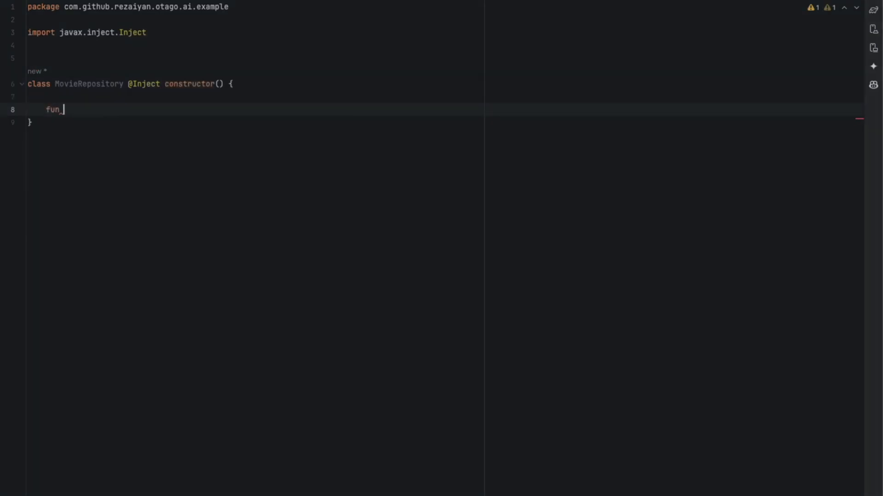
text(getMovie() {)
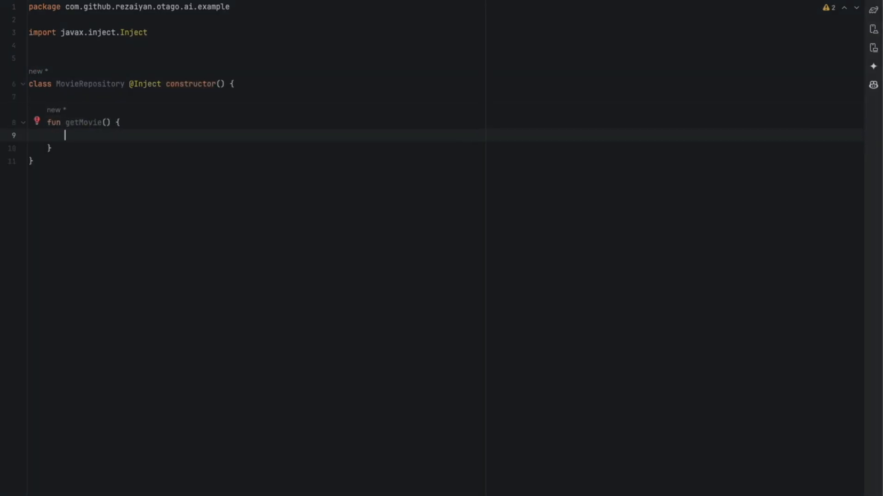
text(private val movieService: MovieService)
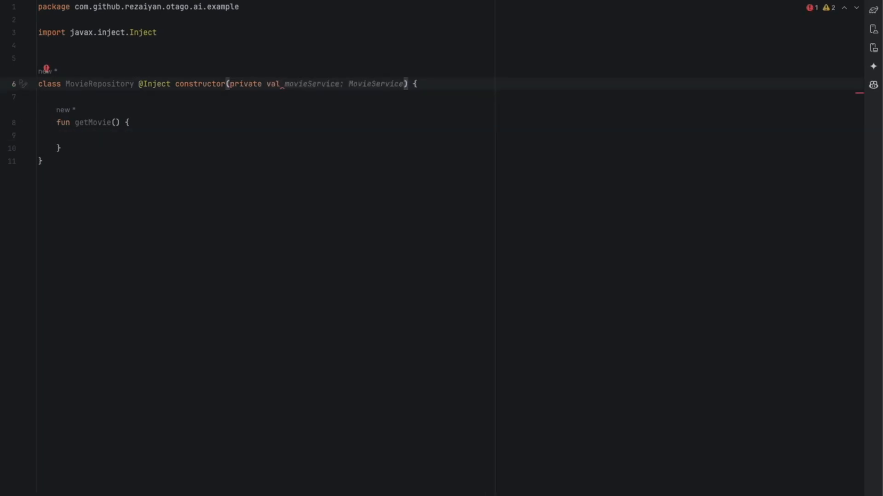
Start the getMovie body with mov to trigger completion on movieService.
click(74, 135)
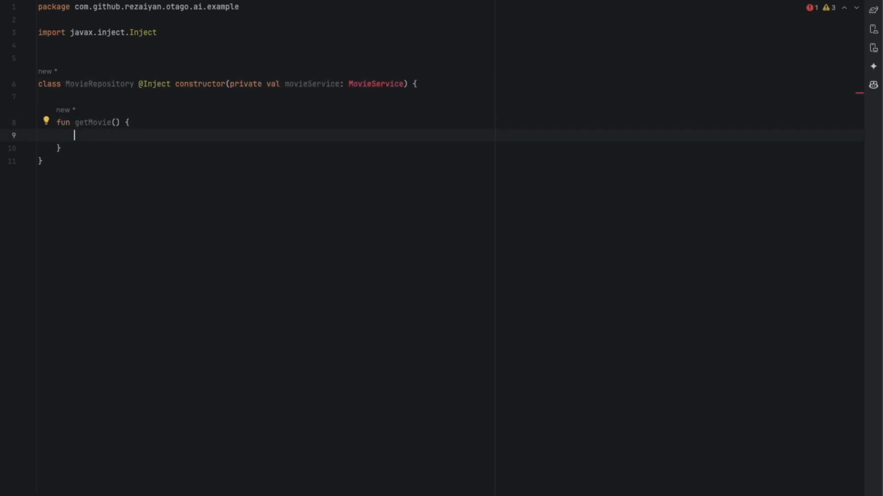
text(mov)
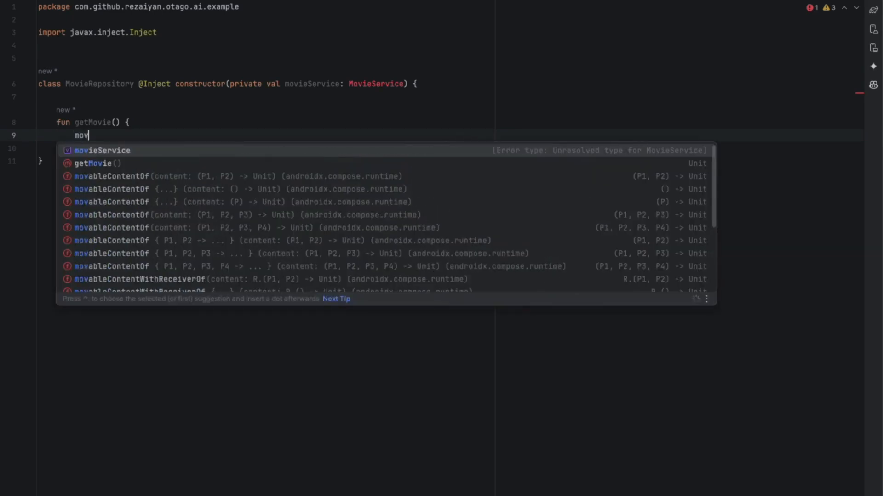